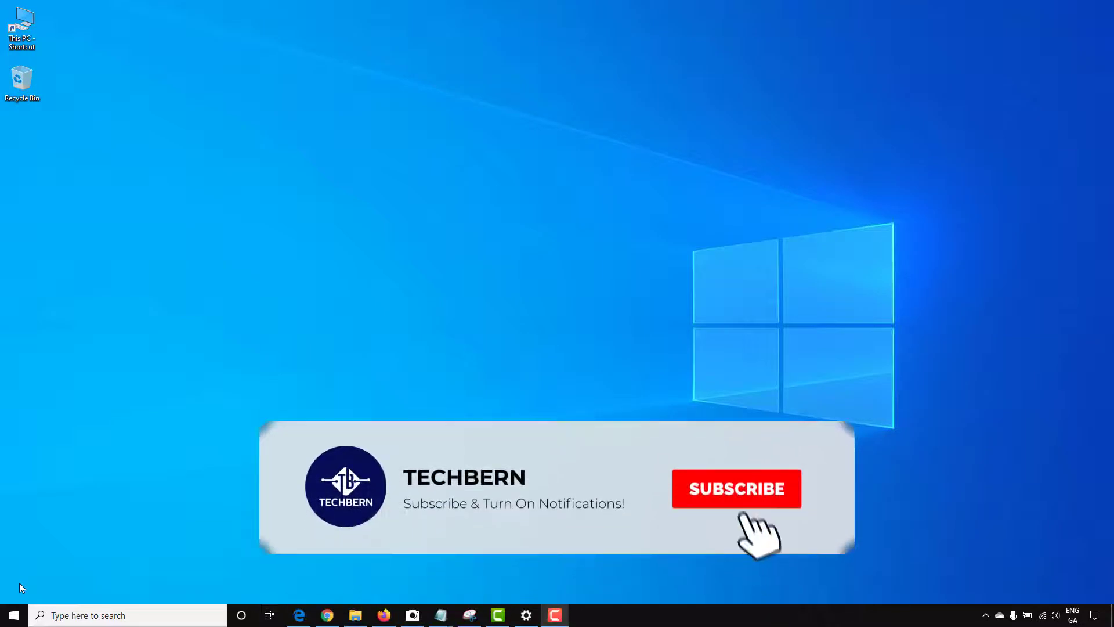
Open the Start menu from the taskbar.
left_click(736, 488)
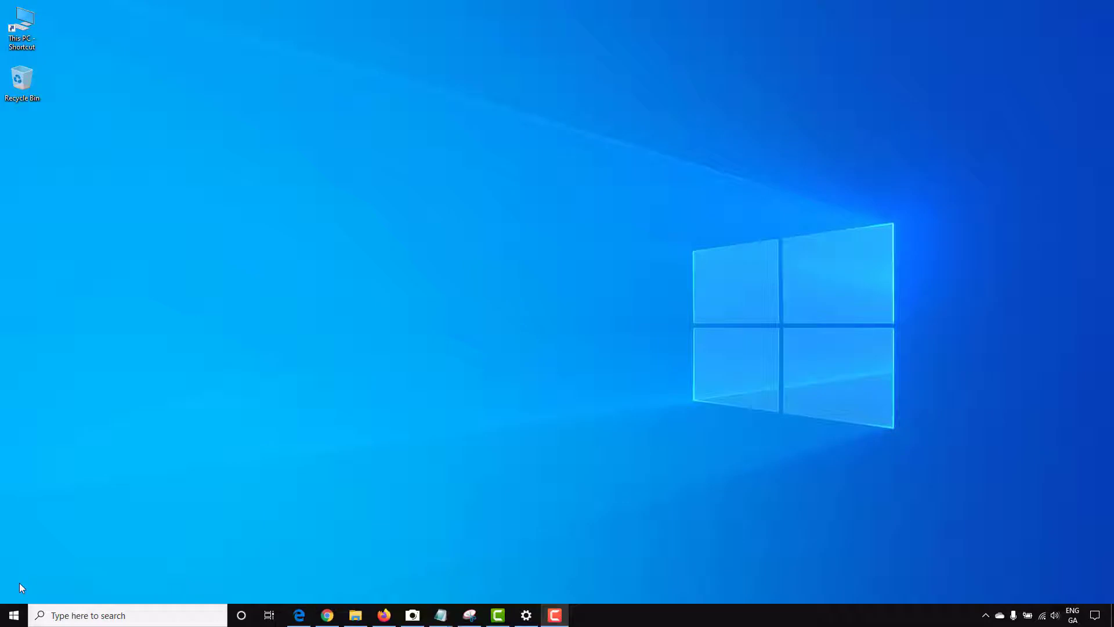
left_click(12, 614)
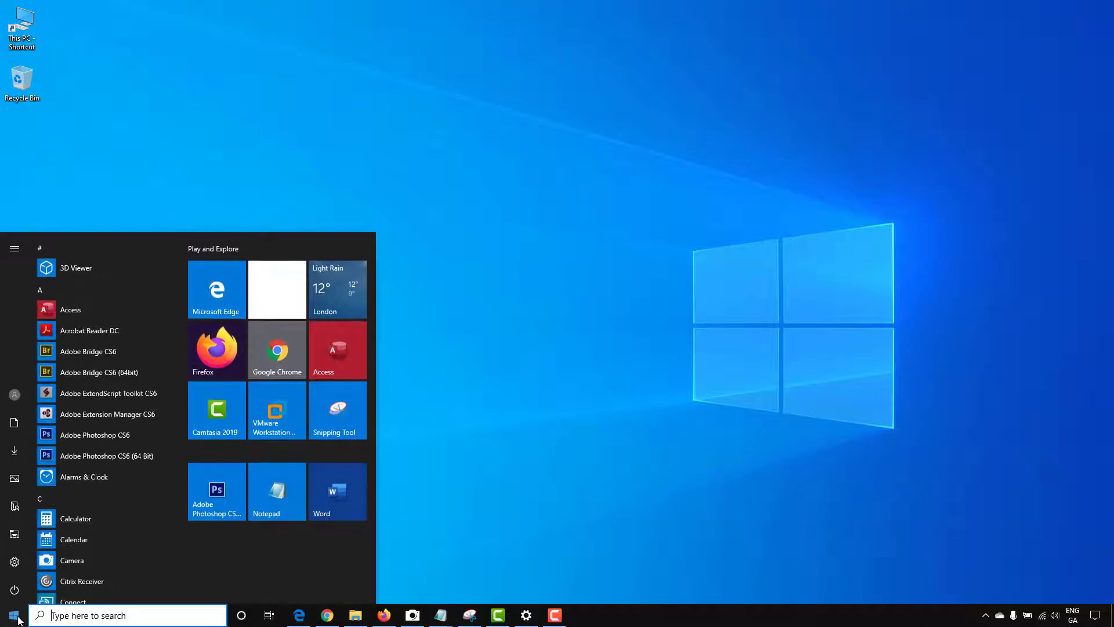
Search for cmd and run Command Prompt as administrator.
type("cmd")
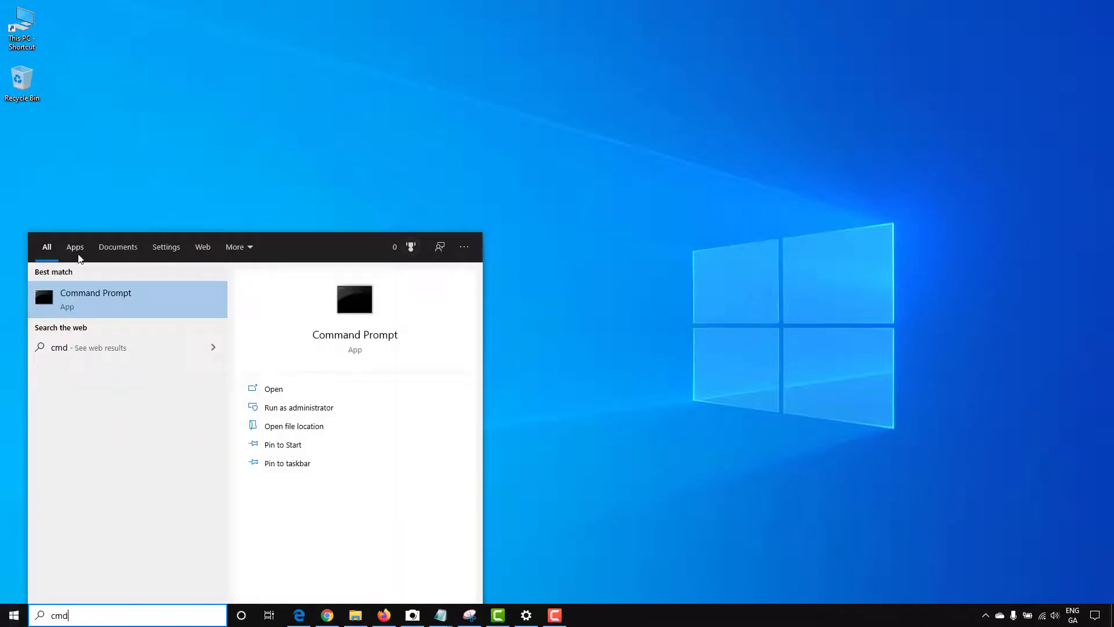
right_click(95, 298)
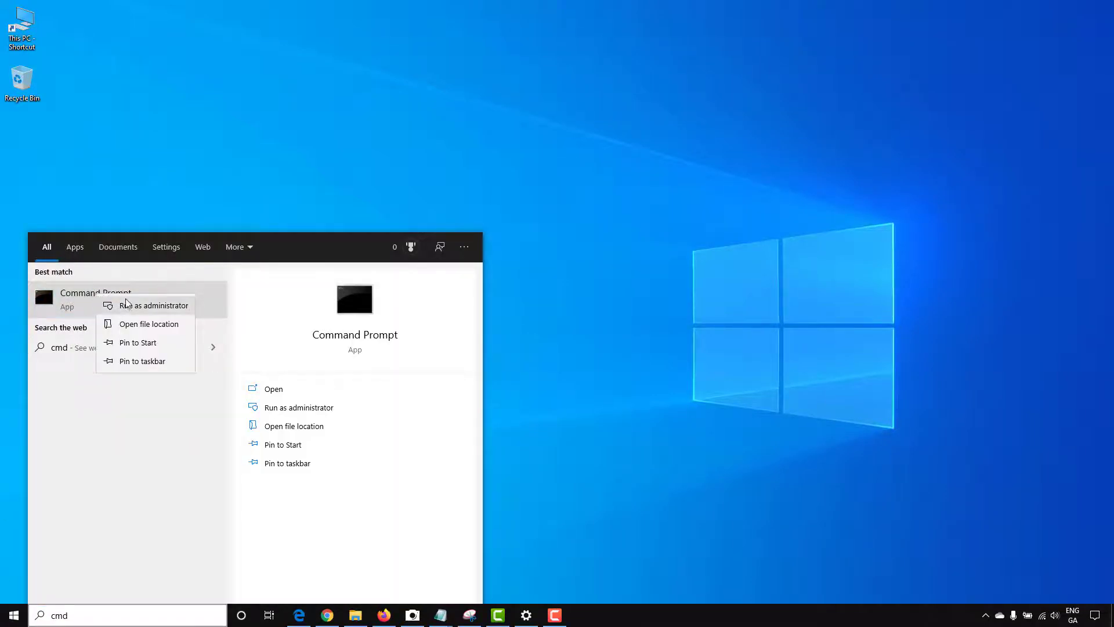
left_click(155, 305)
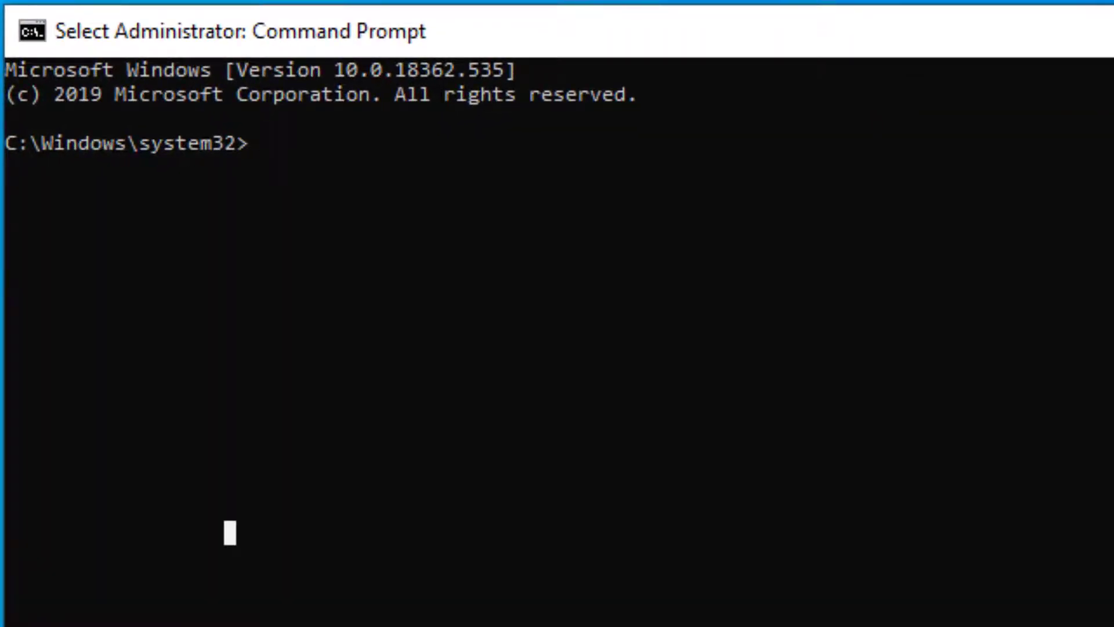
Run 'netsh wlan show profiles' to list saved Wi-Fi profiles.
type("net")
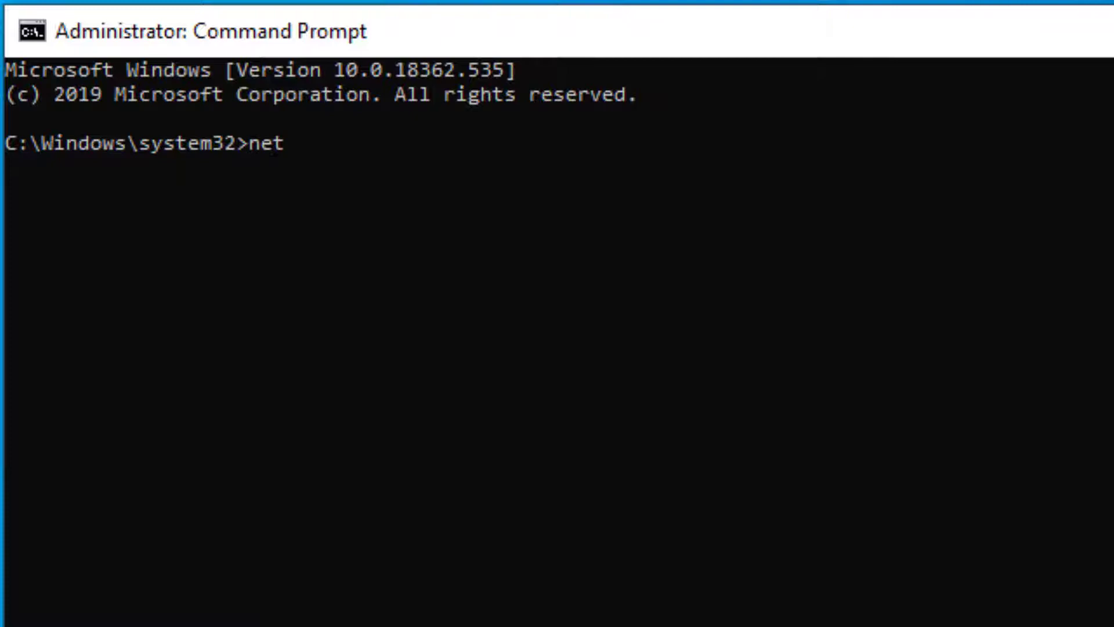
type("sh w")
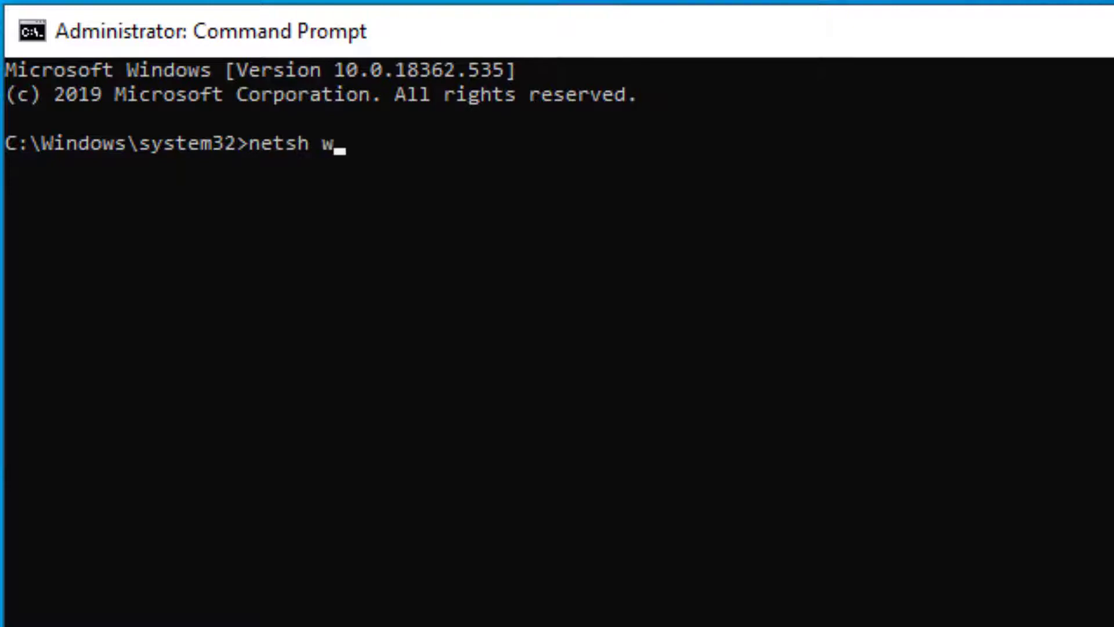
type("lan s")
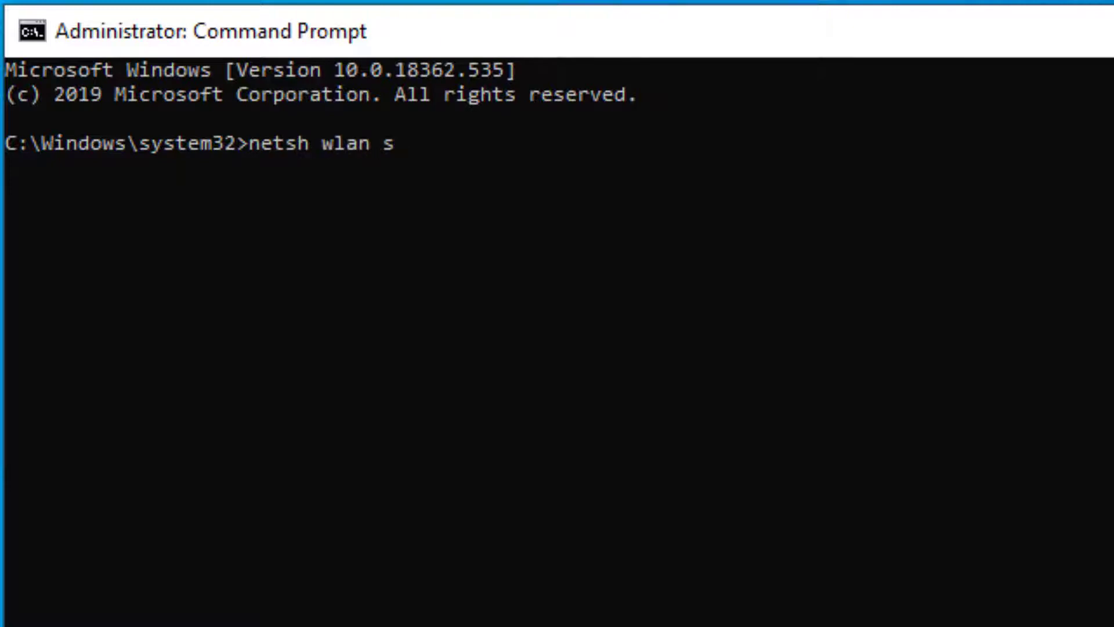
type("how profiles")
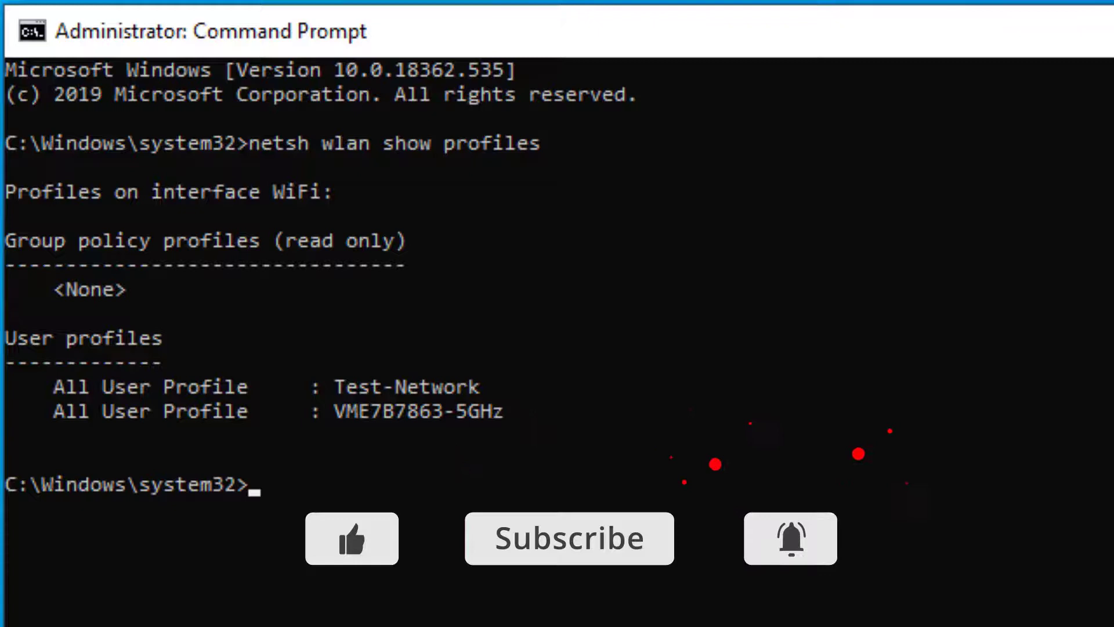
Enter 'netsh wlan show profiles Test-Network key=clear' at the prompt.
type("net")
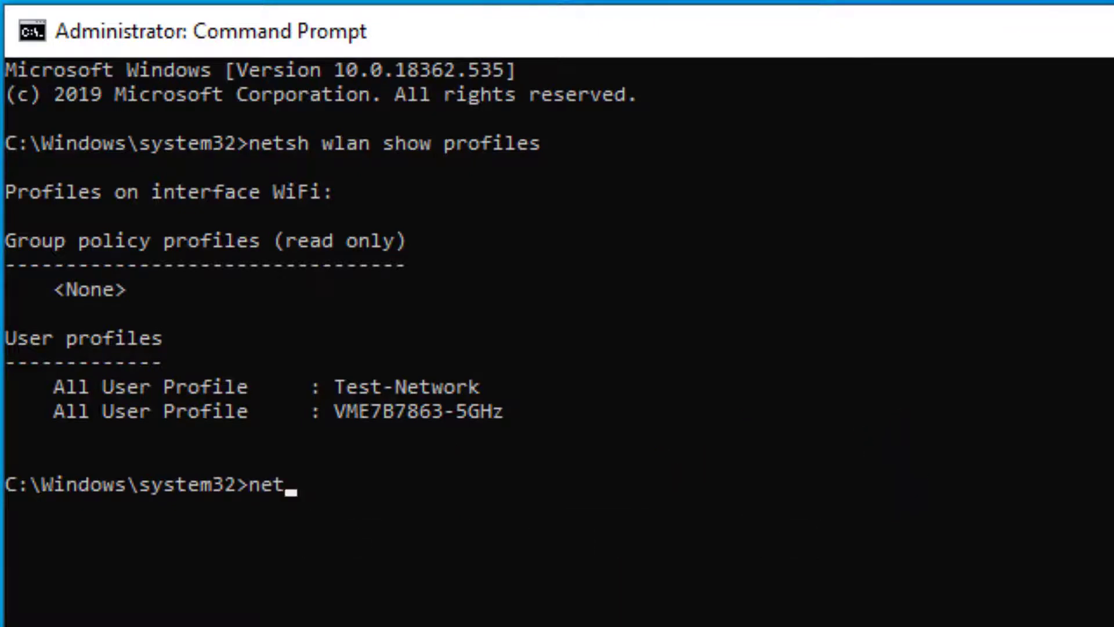
type("sh")
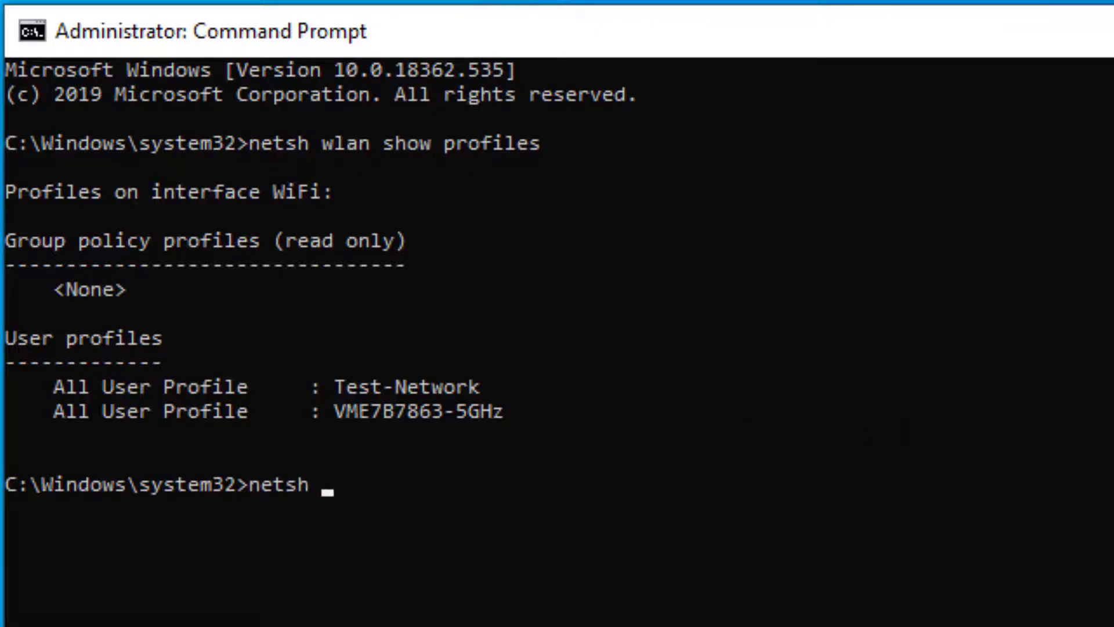
type("wlan sh")
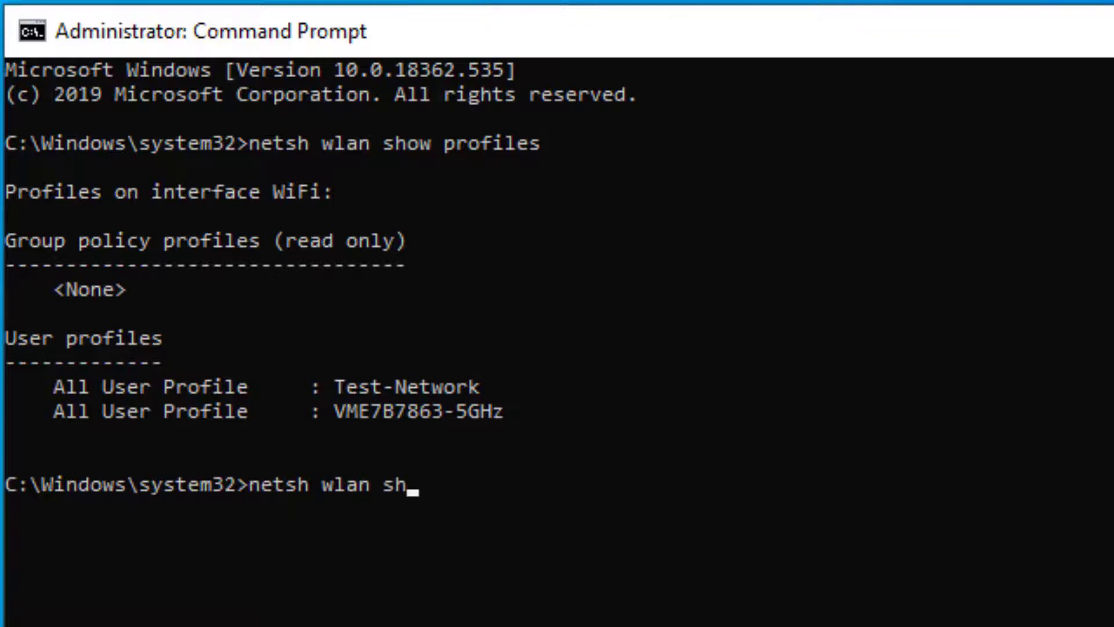
type("ow profi")
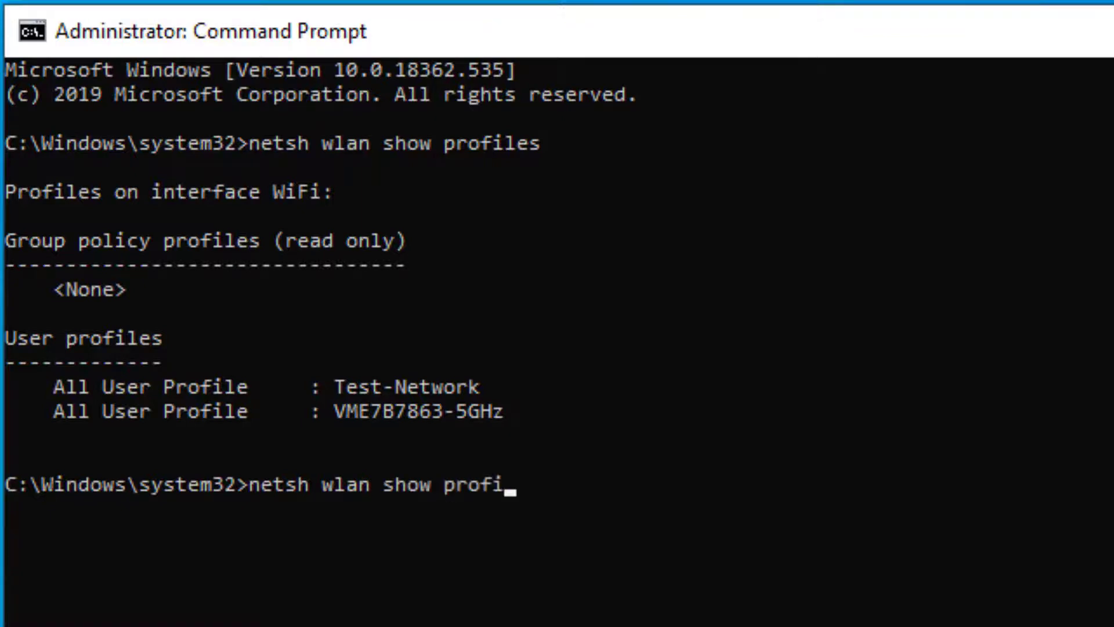
type("les")
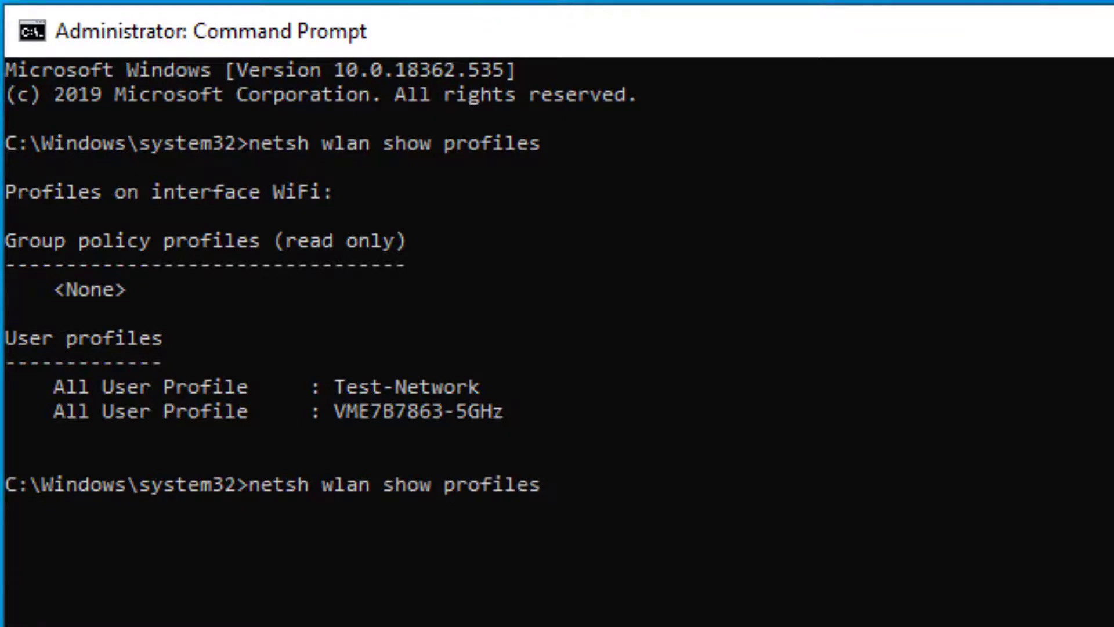
type("Te")
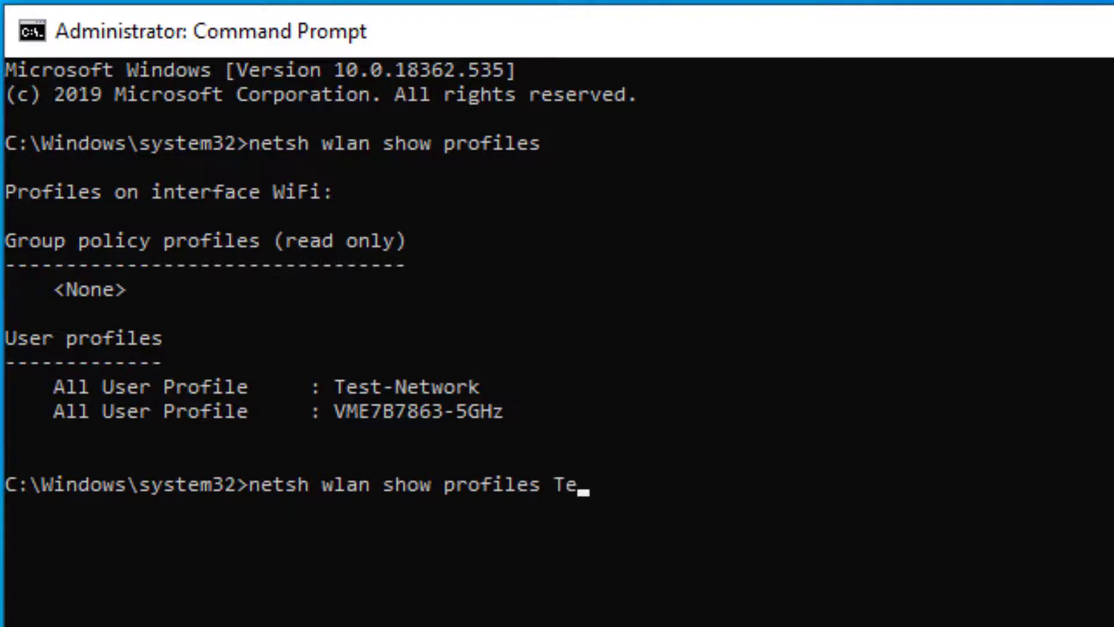
type("st-N")
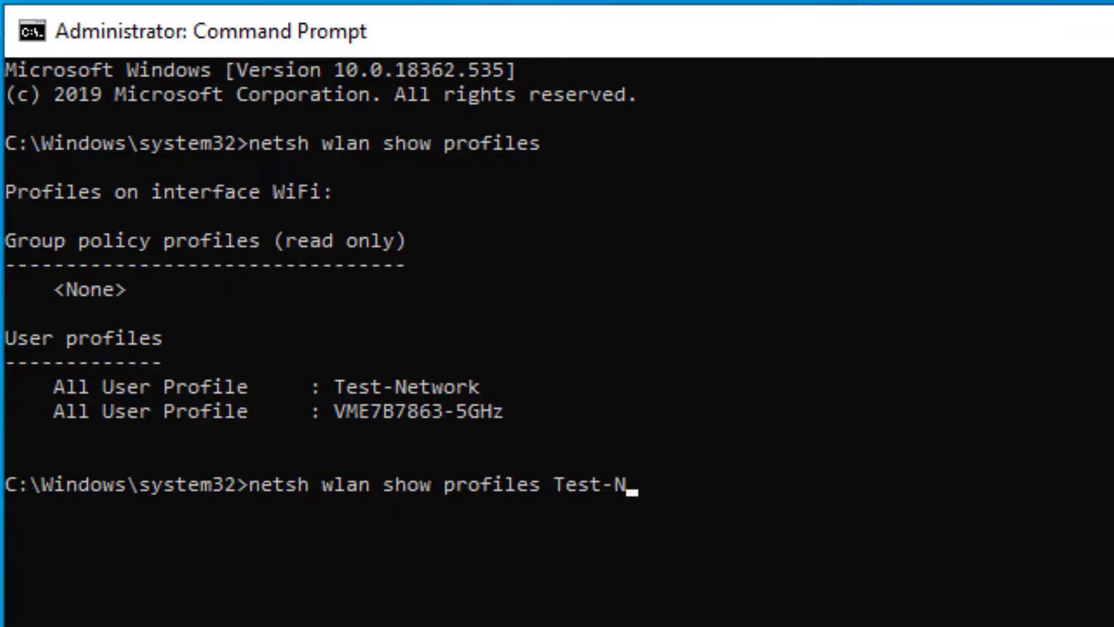
type("etwork")
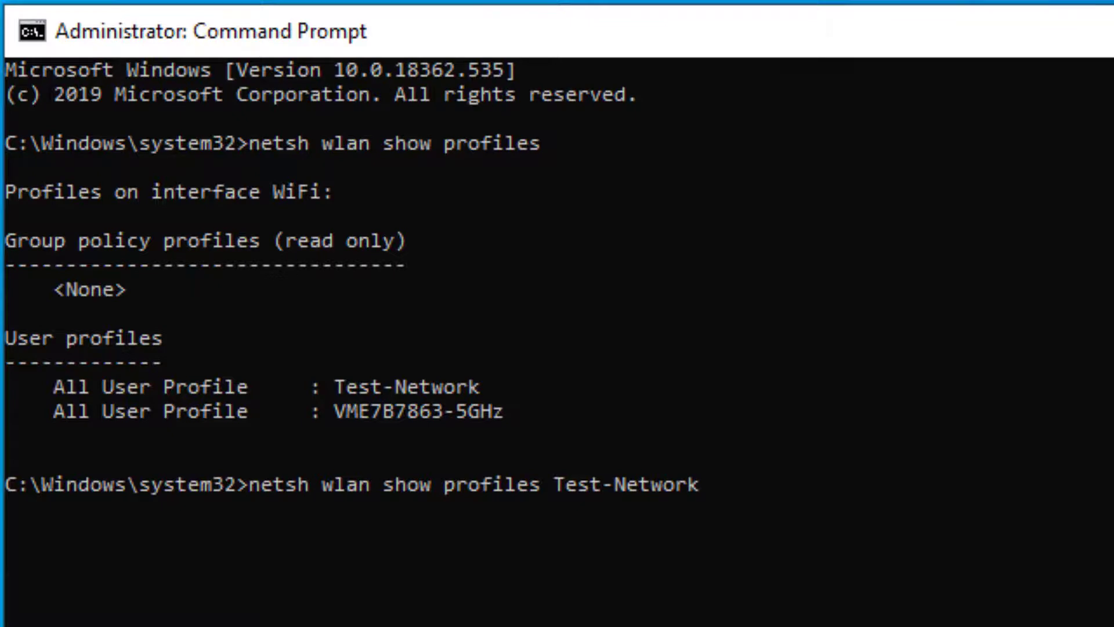
type("key")
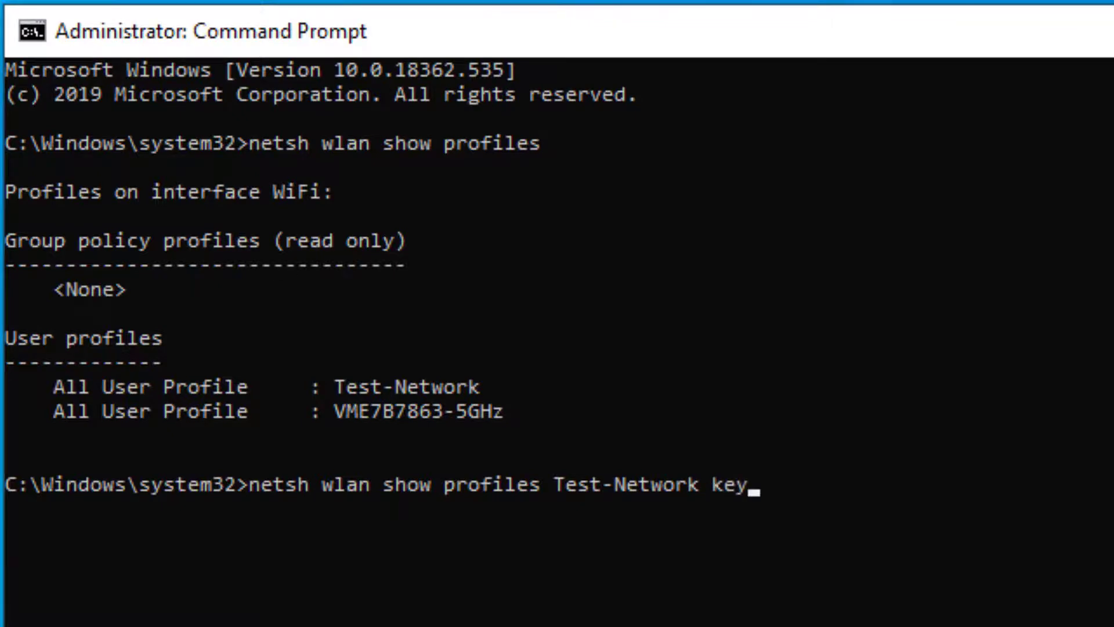
type("=clea")
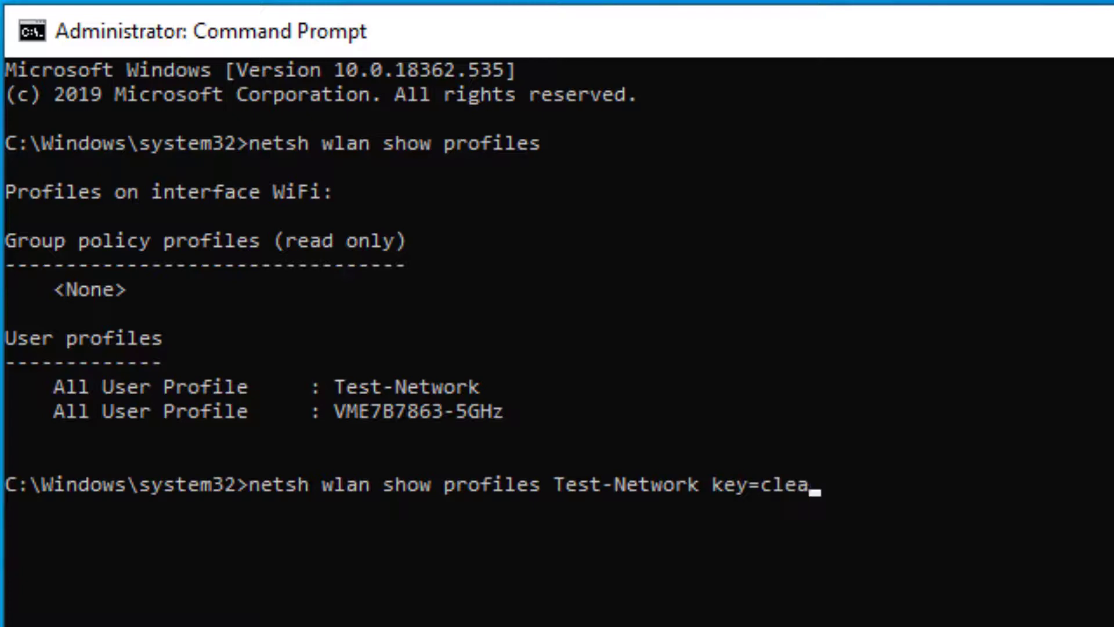
type("r")
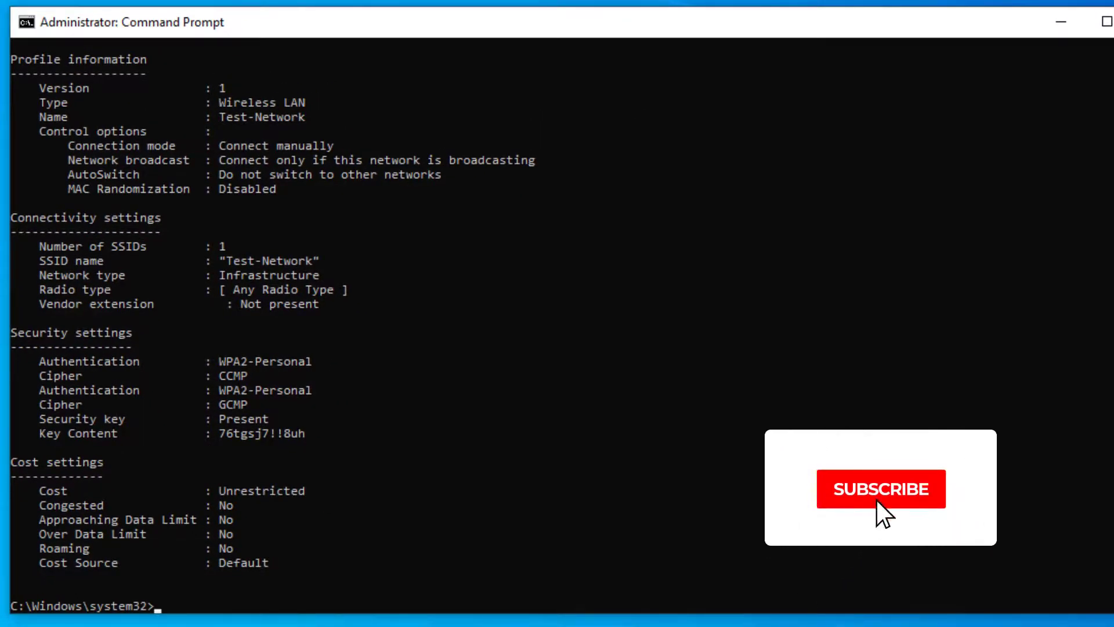
Run the command and read the Test-Network Key Content password.
left_click(880, 489)
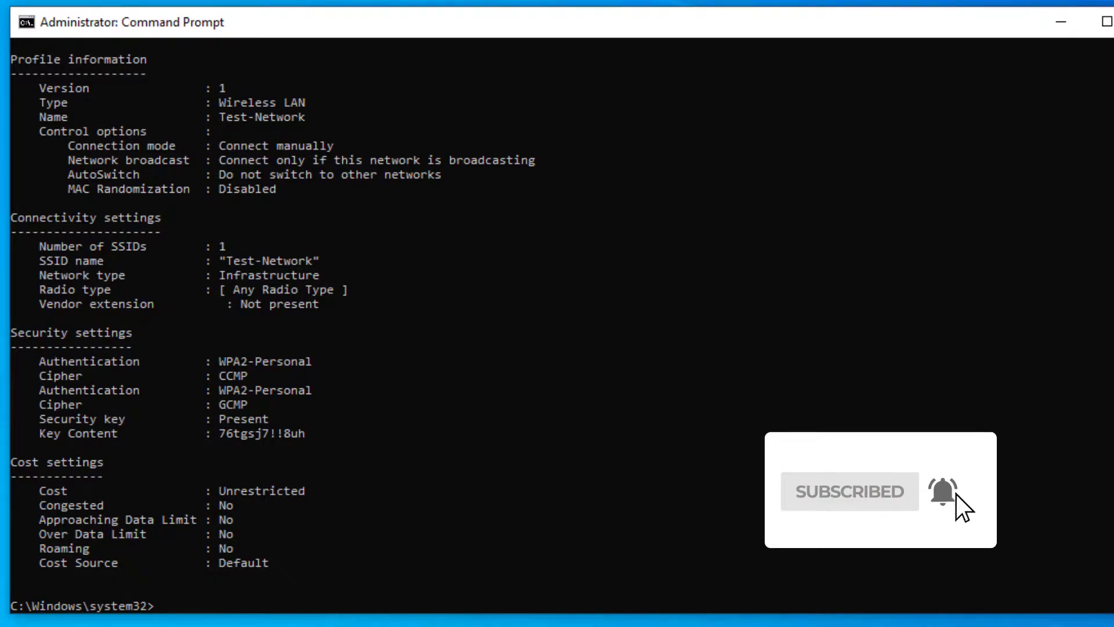